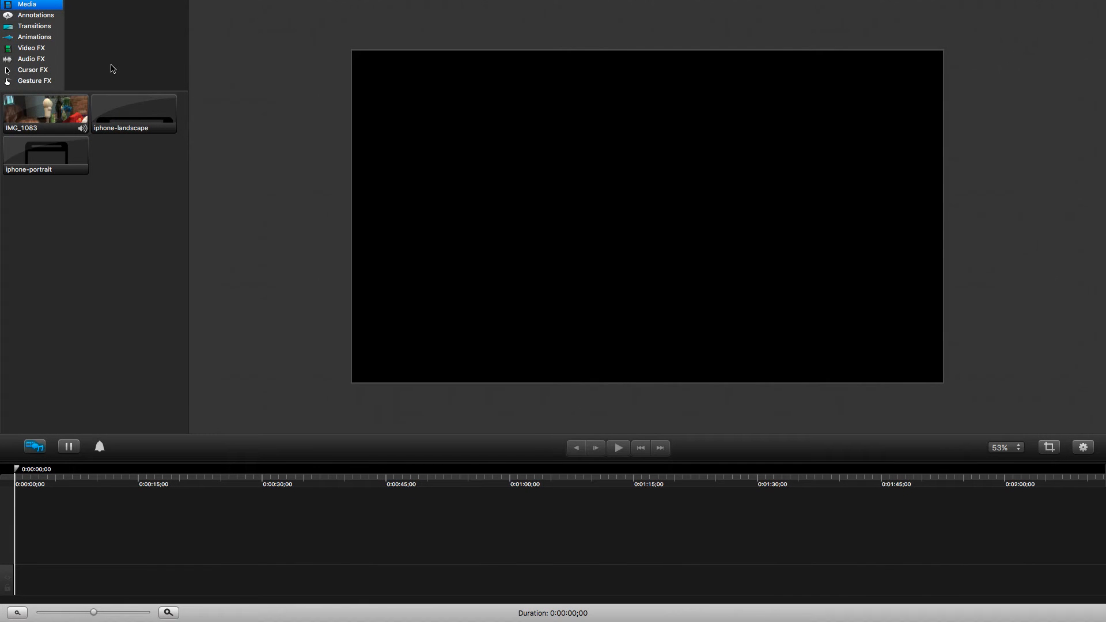
mouse_move(87, 96)
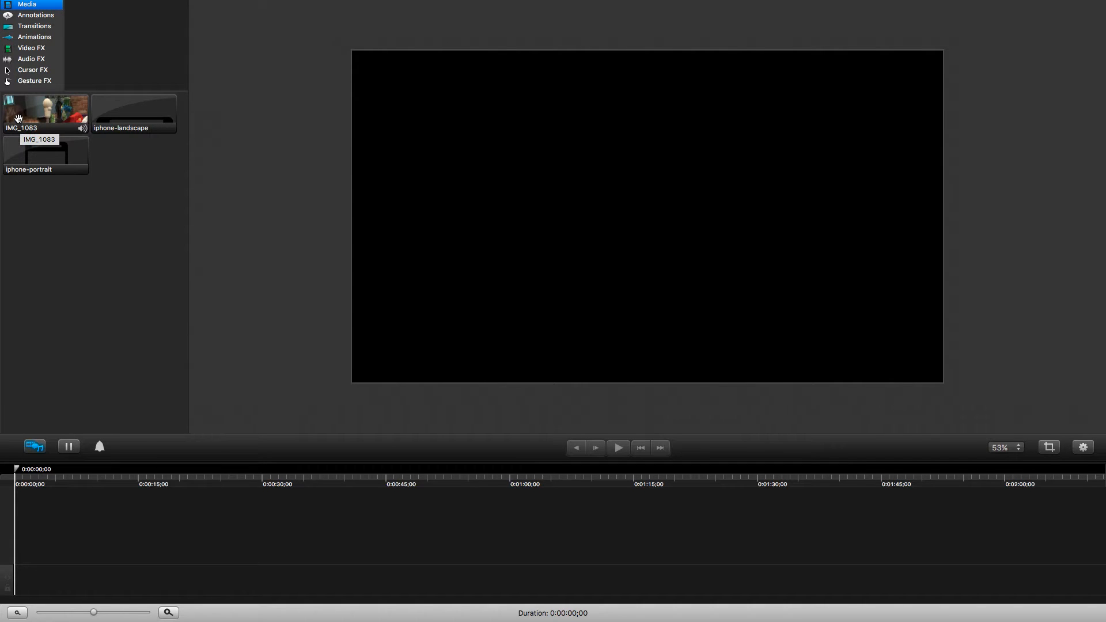
Drag IMG_1083 from the Media bin to the start of the timeline.
drag(45, 113, 108, 518)
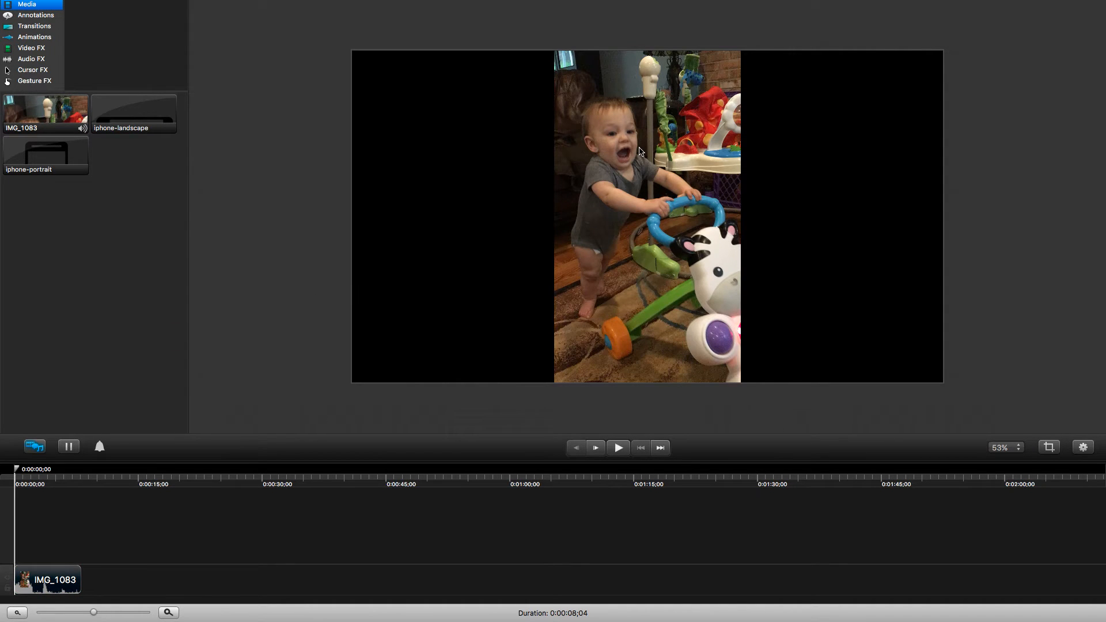
mouse_move(491, 224)
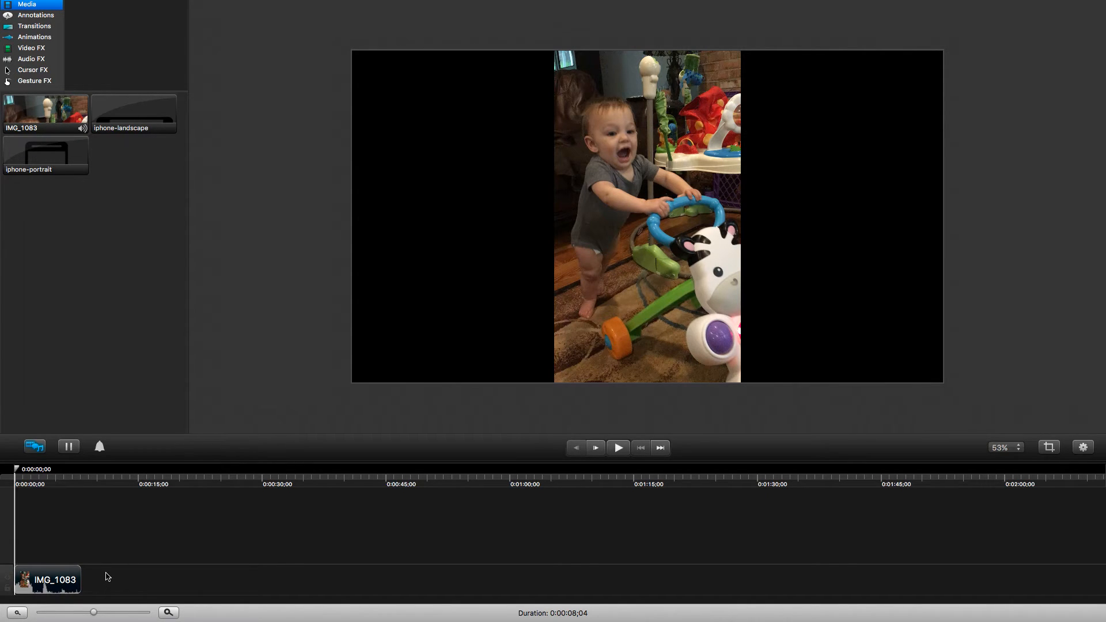
right_click(47, 578)
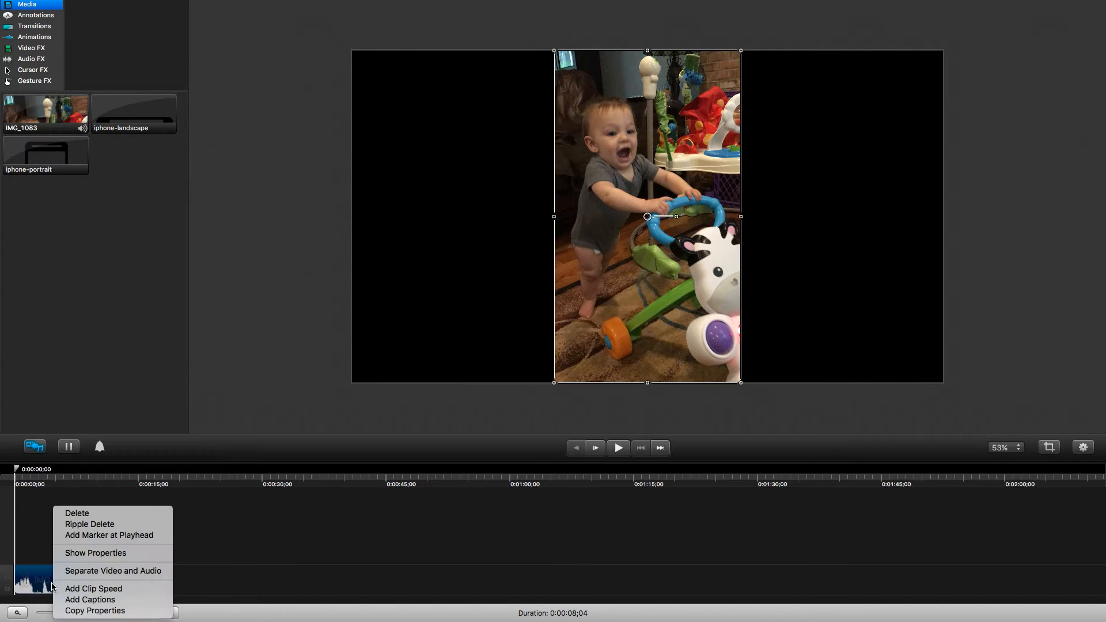
click(112, 571)
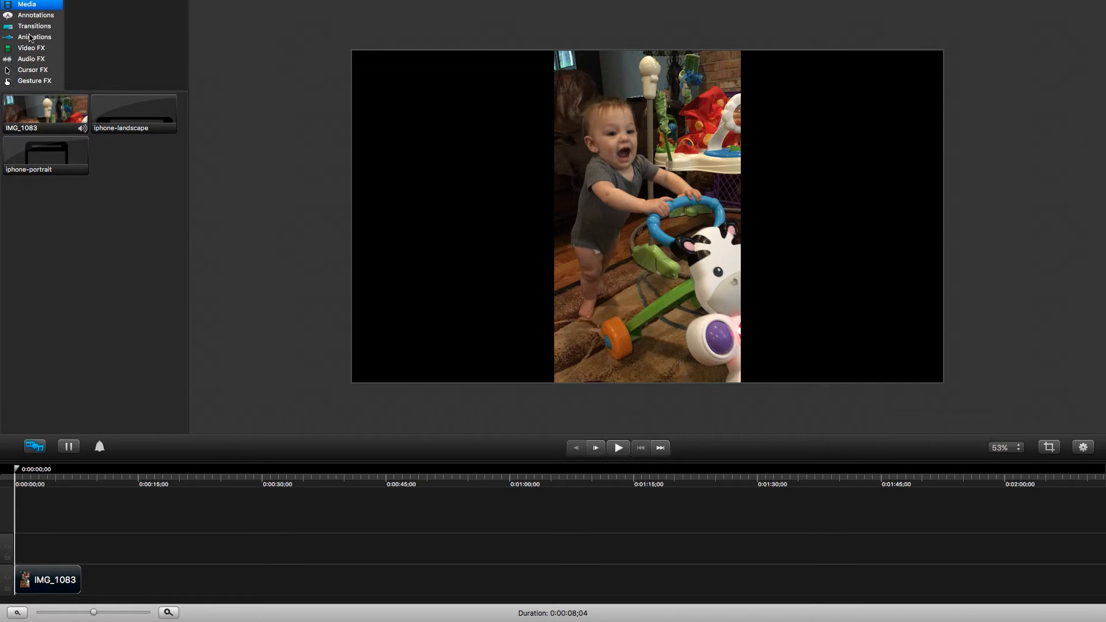
Add a Blur annotation over IMG_1083 and stretch it to cover the whole canvas.
click(36, 16)
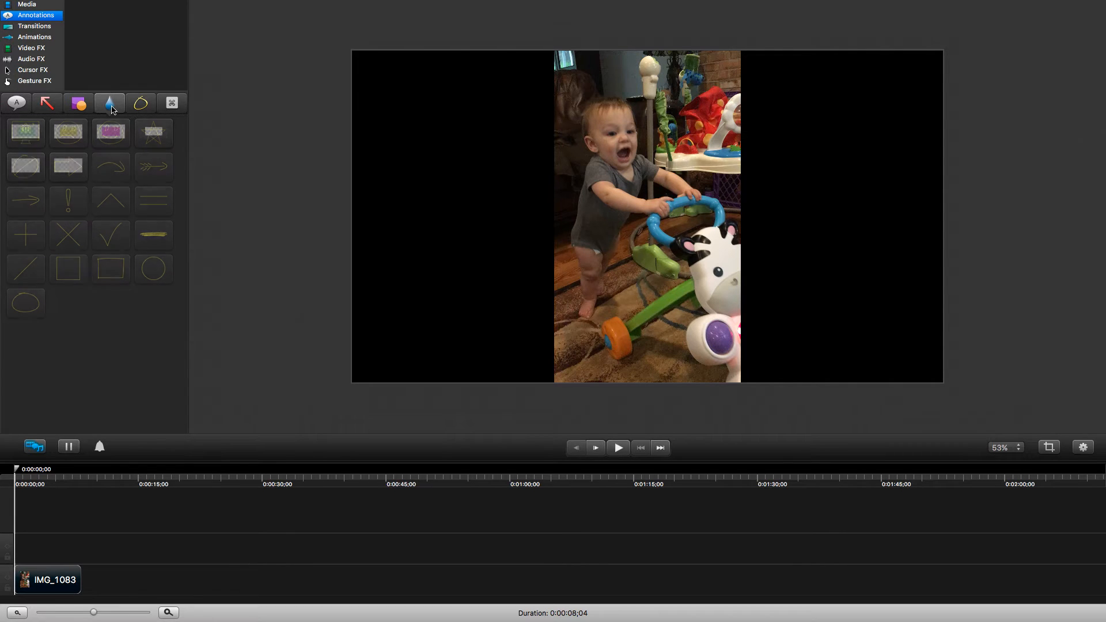
click(109, 103)
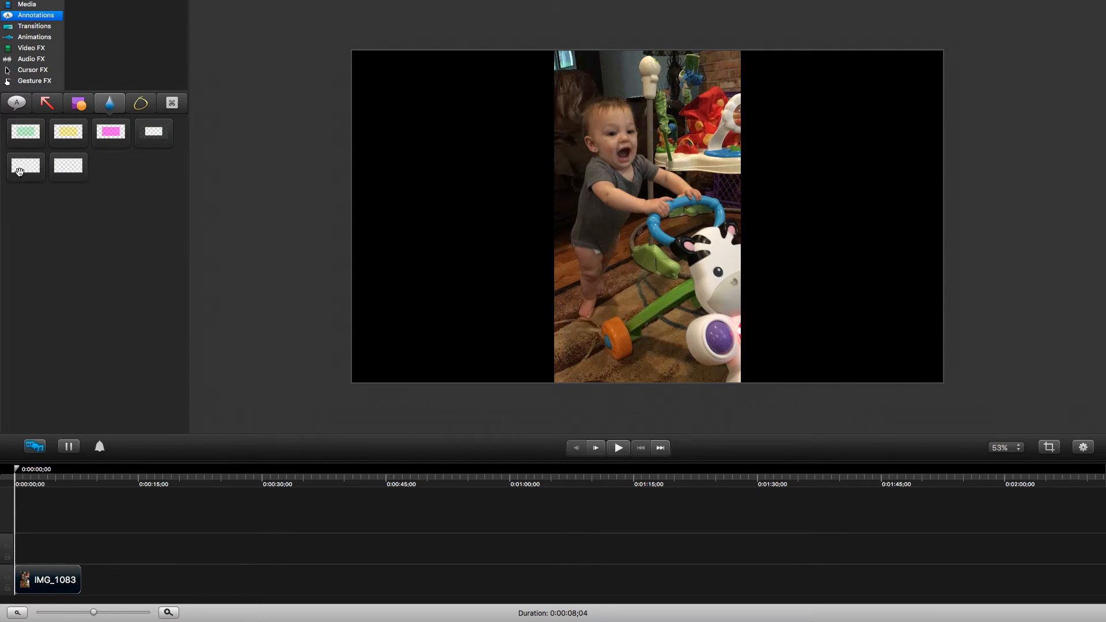
drag(26, 167, 54, 549)
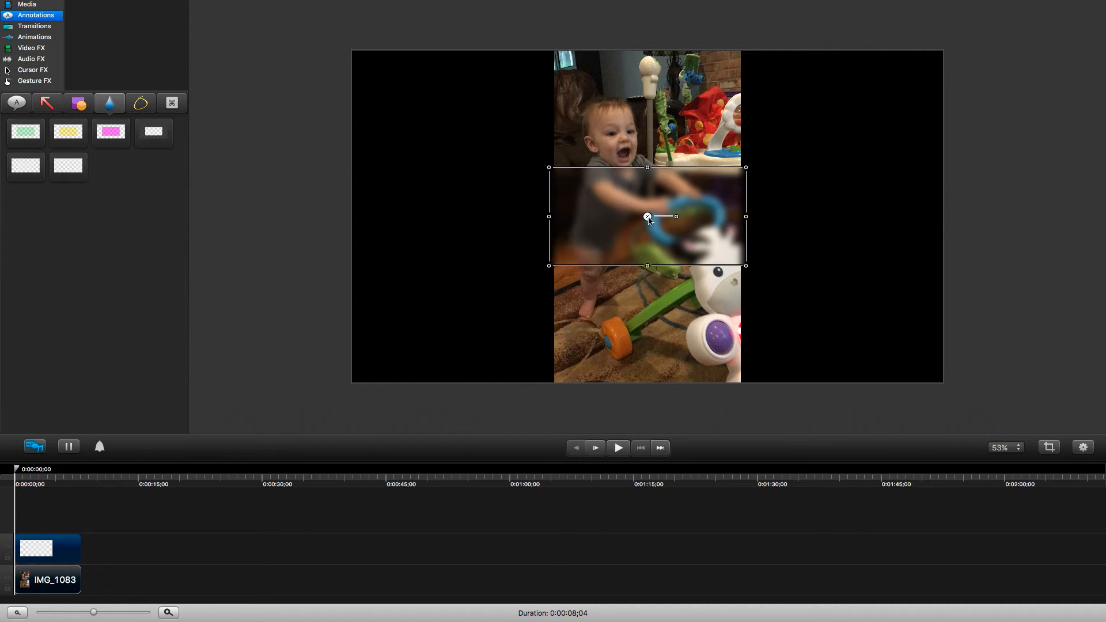
drag(647, 217, 450, 98)
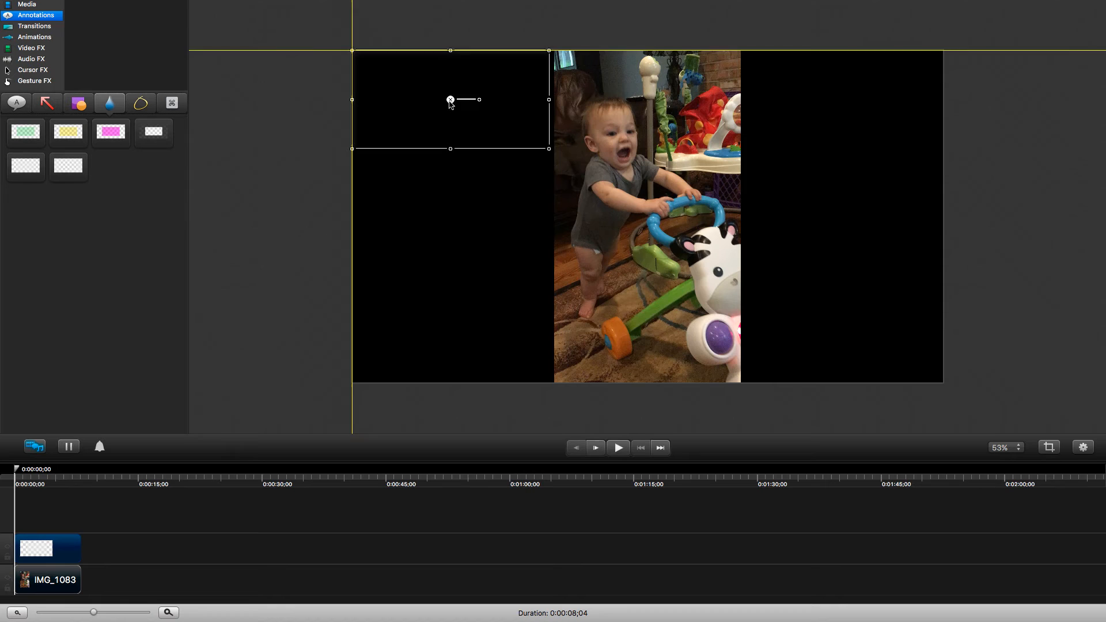
drag(549, 148, 943, 384)
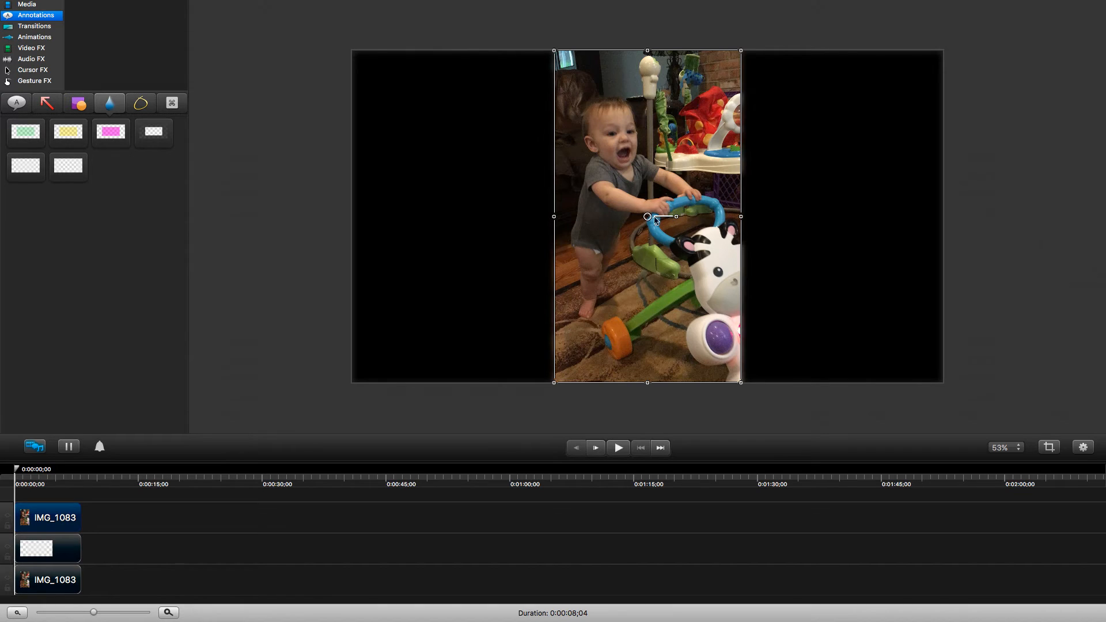
drag(648, 216, 823, 217)
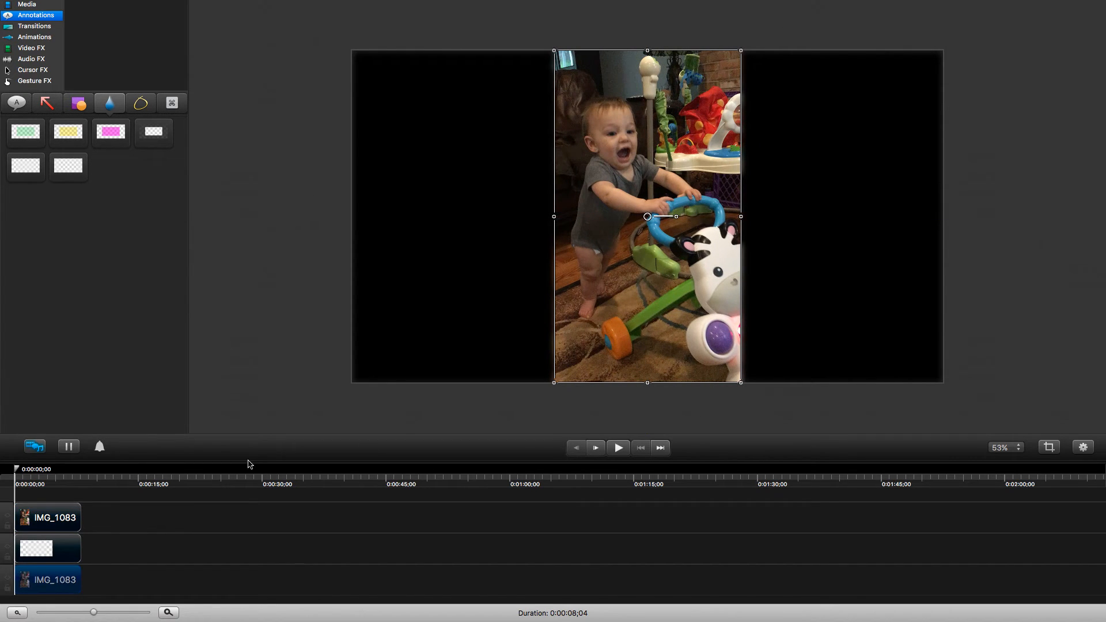
Zoom the canvas out and scale the bottom IMG_1083 copy to about 117%, past the frame edges.
click(1018, 447)
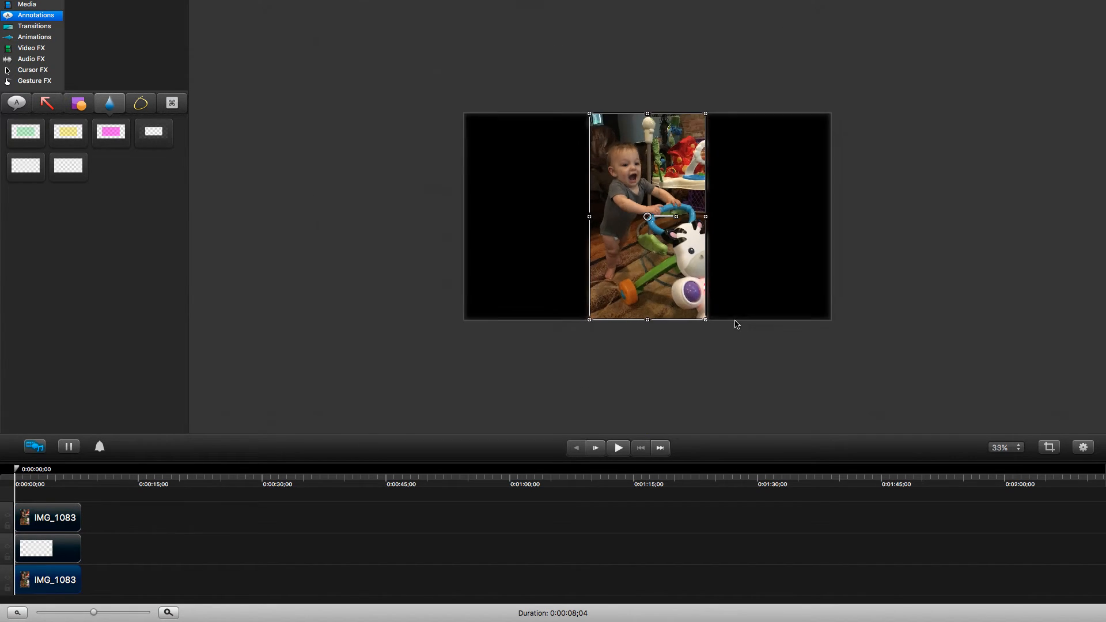
drag(705, 318, 755, 408)
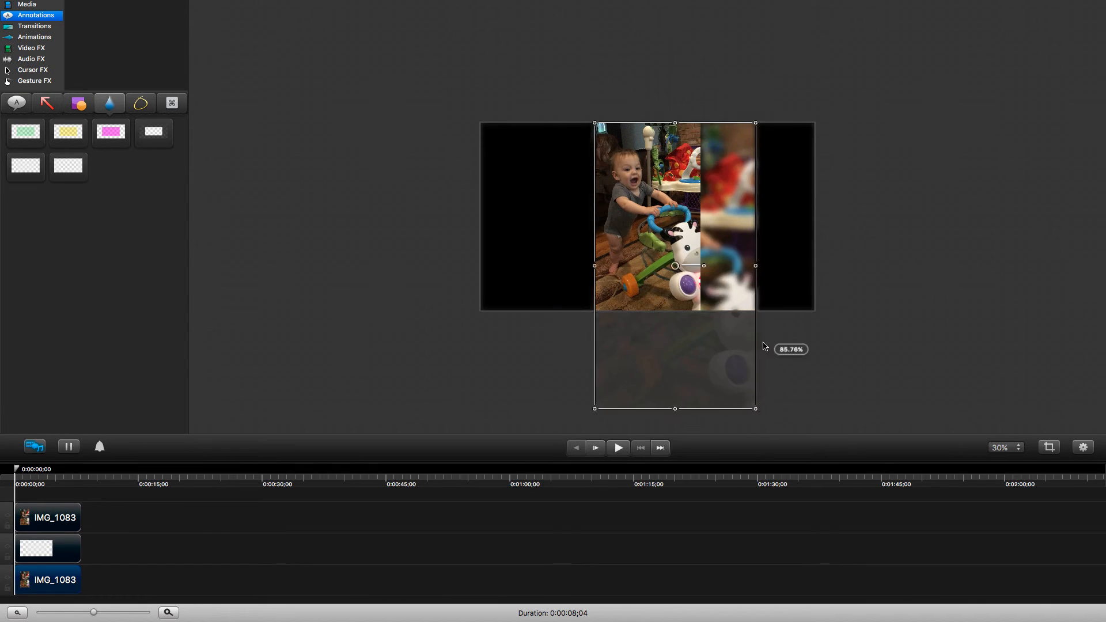
drag(756, 266, 815, 317)
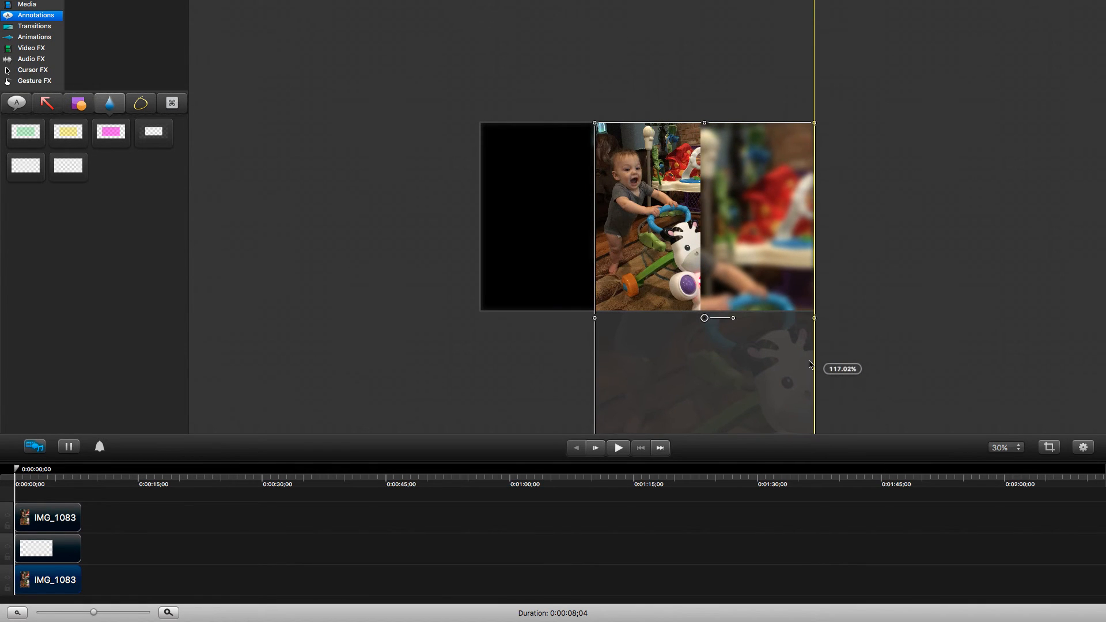
mouse_move(591, 120)
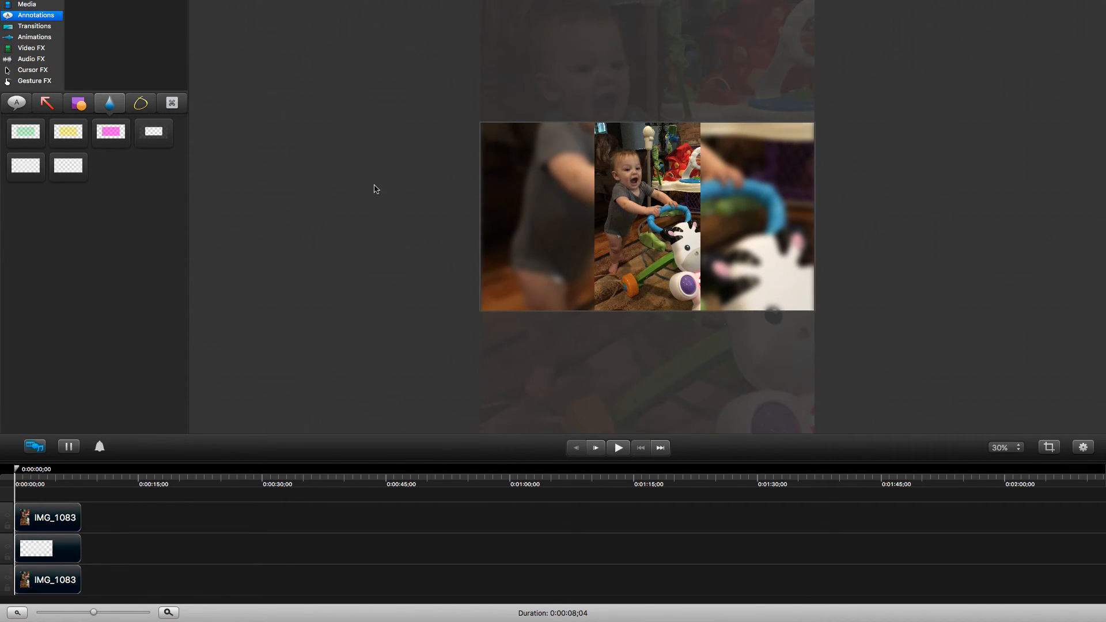
Set canvas zoom to 65% and play back the blurred-sides portrait composite.
click(1018, 447)
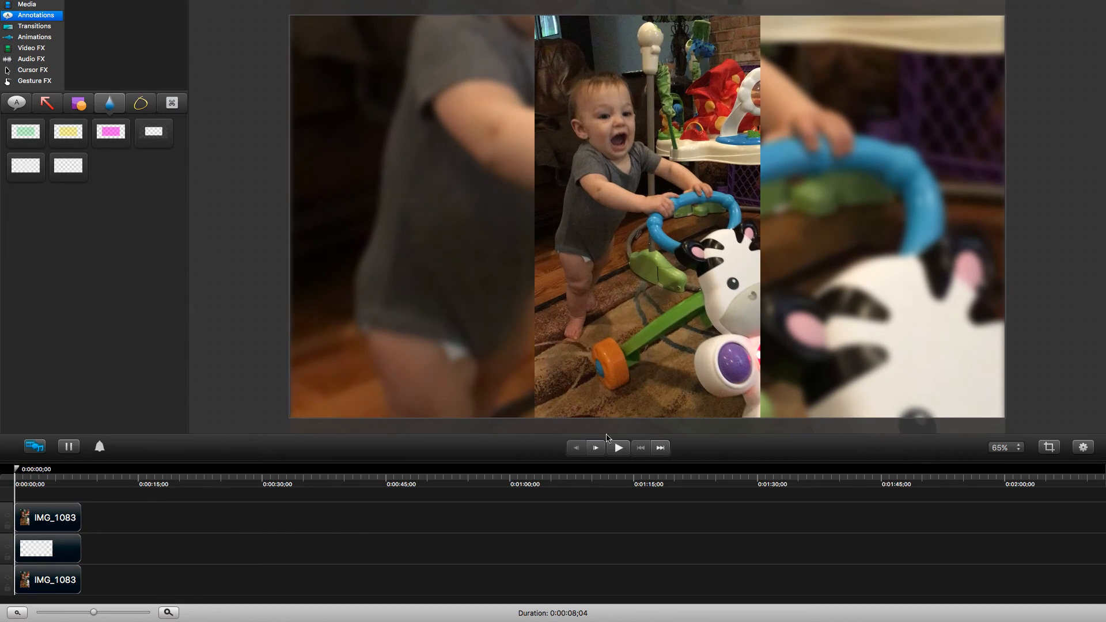
click(616, 447)
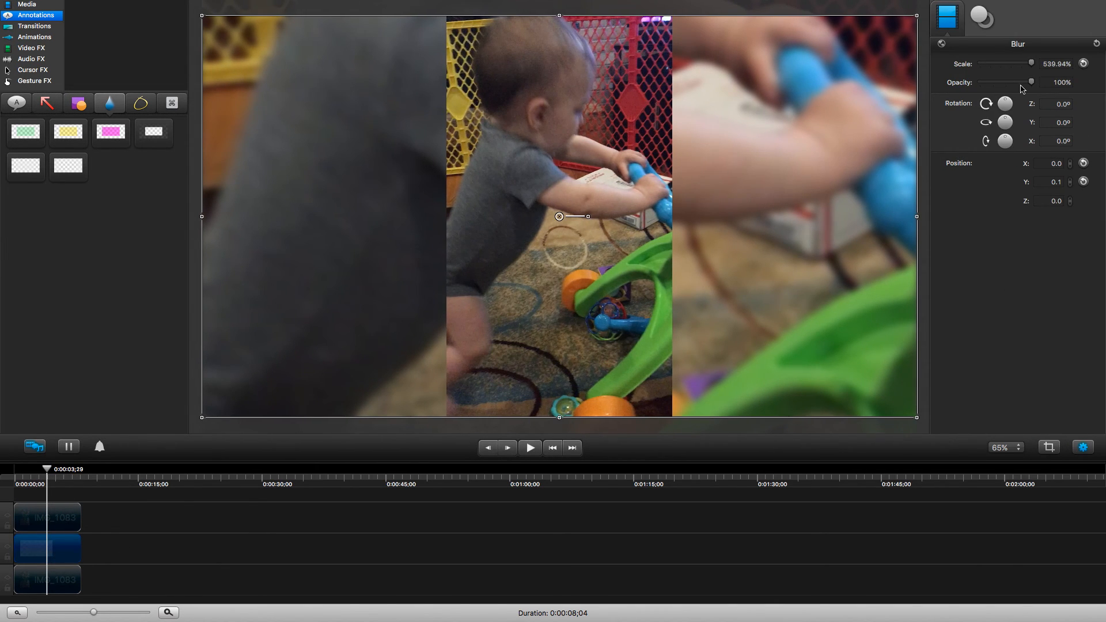
click(980, 18)
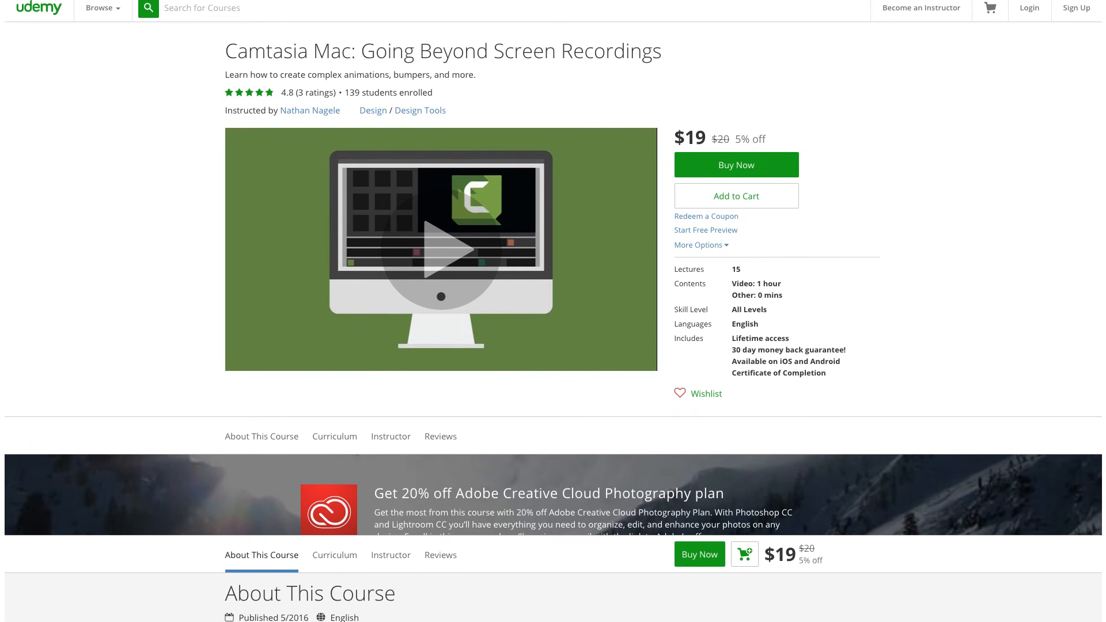
Scroll the Udemy course page down through curriculum and biography to the 4.8-rated reviews.
scroll(down, 3)
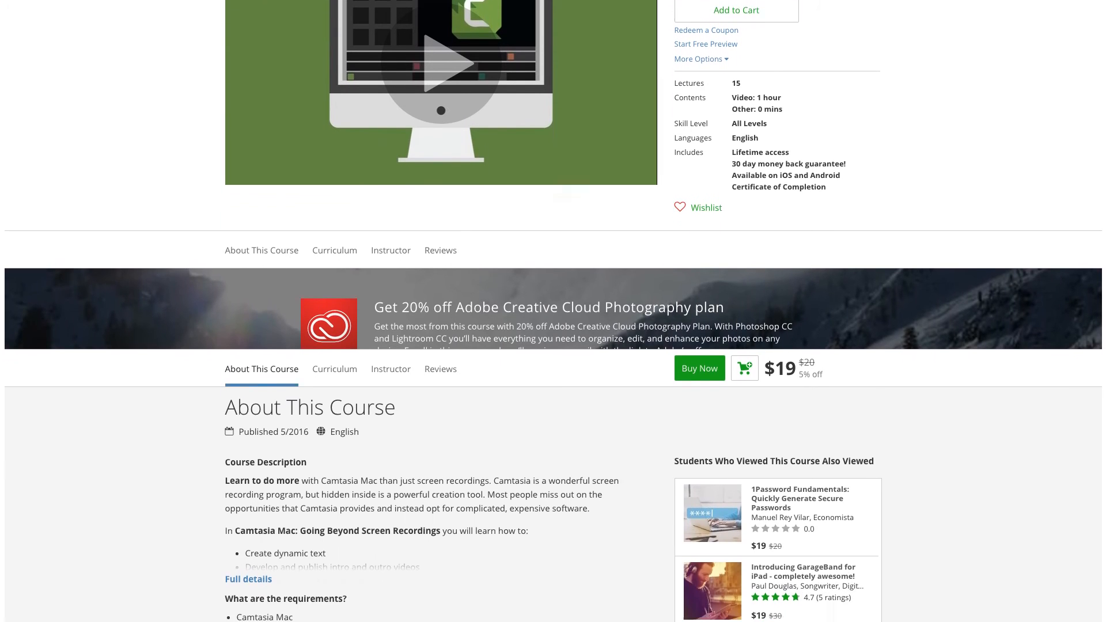
scroll(down, 3)
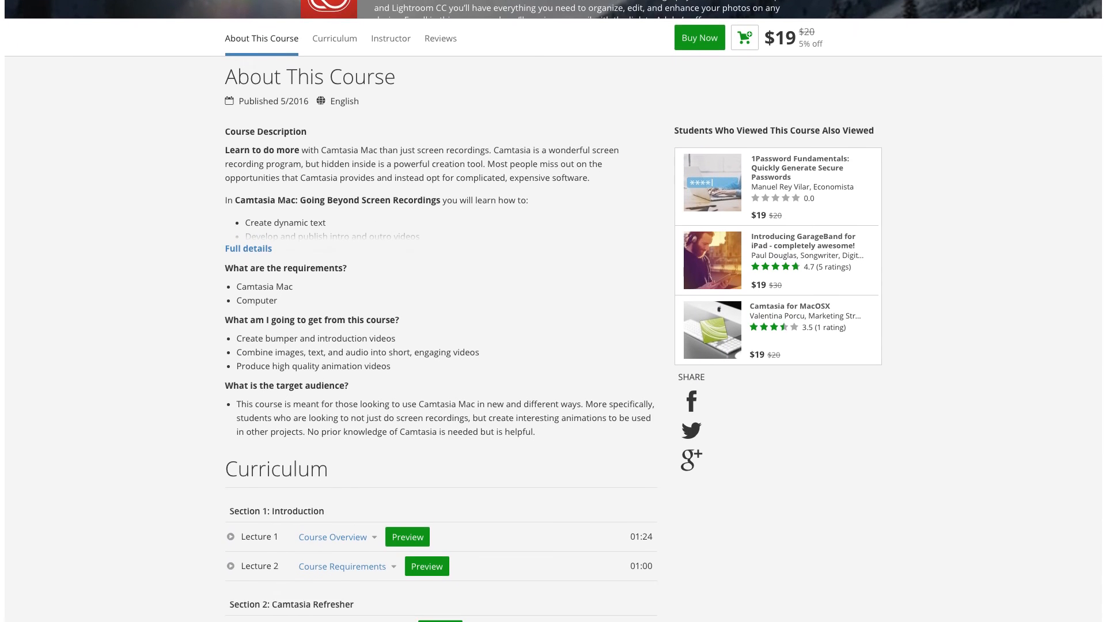
scroll(down, 3)
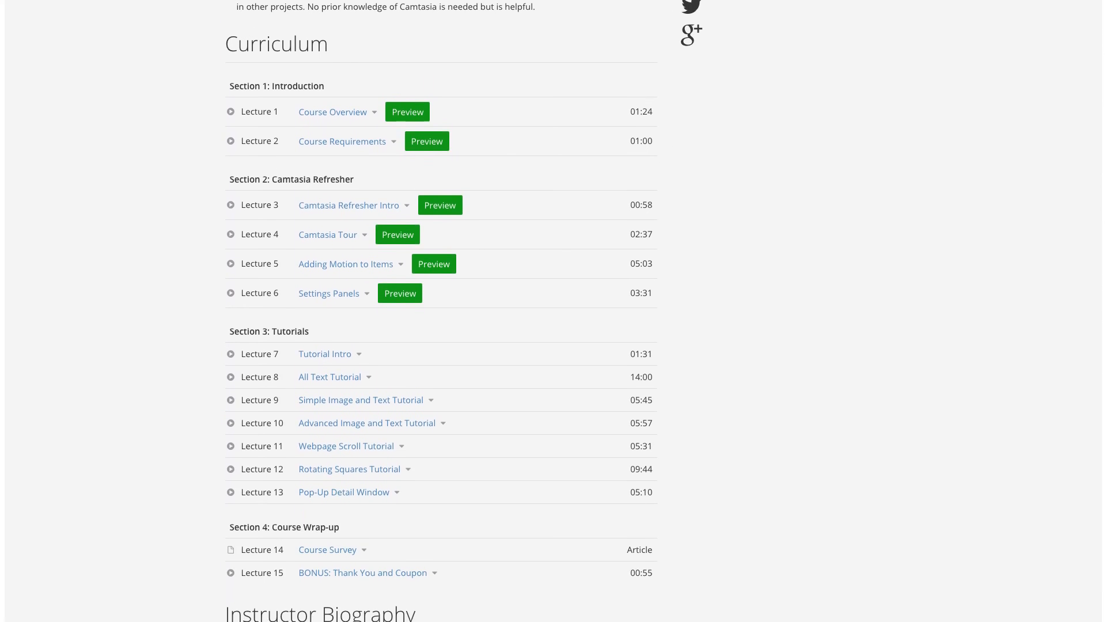
scroll(down, 3)
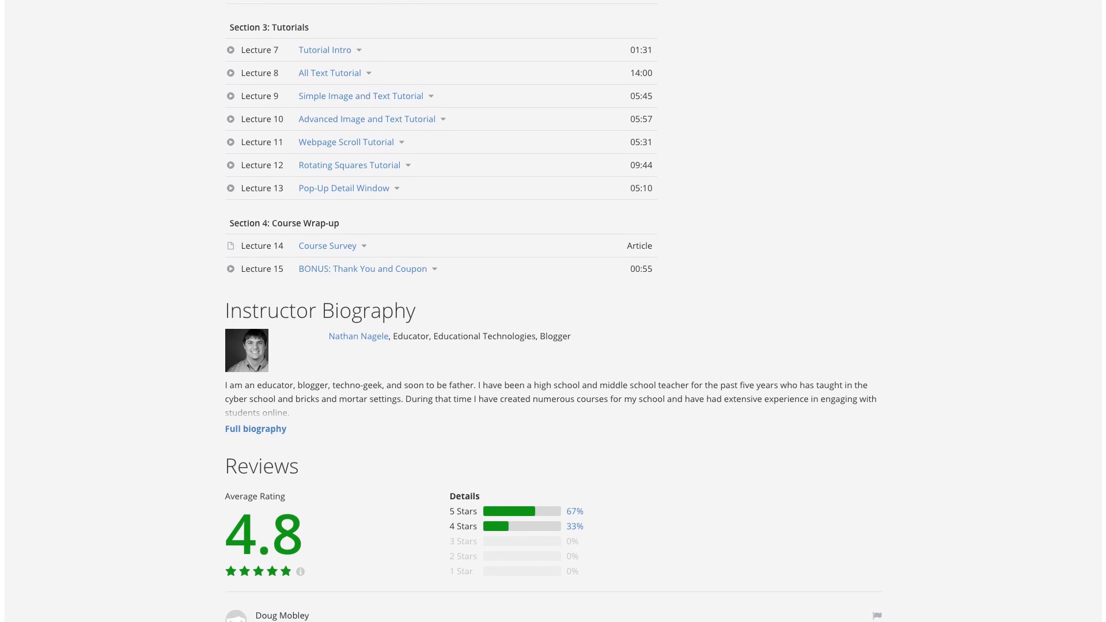
scroll(down, 3)
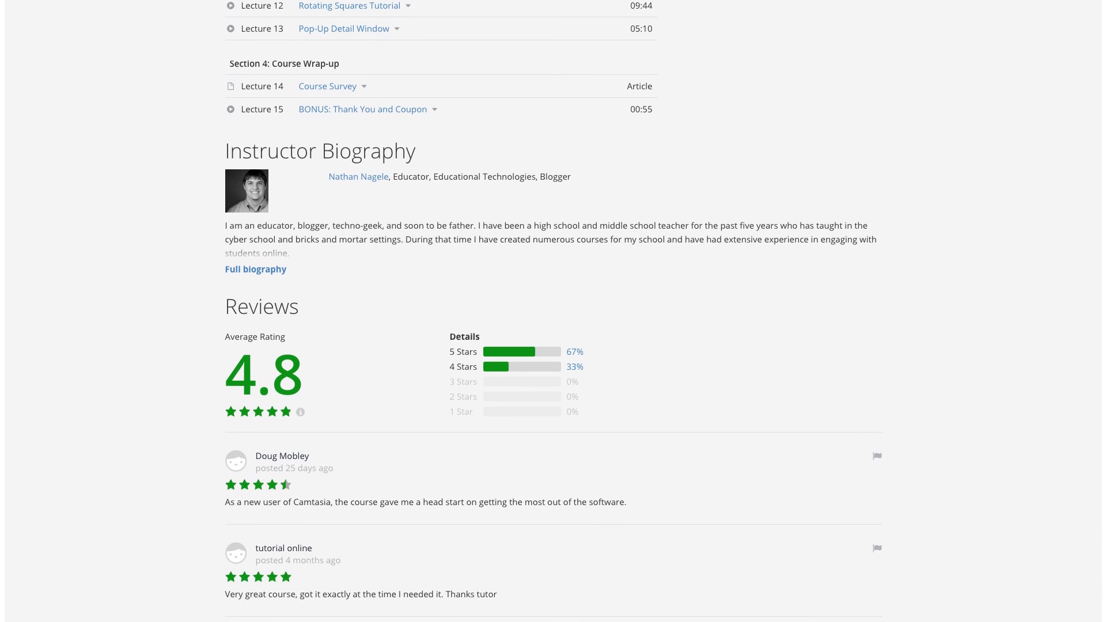